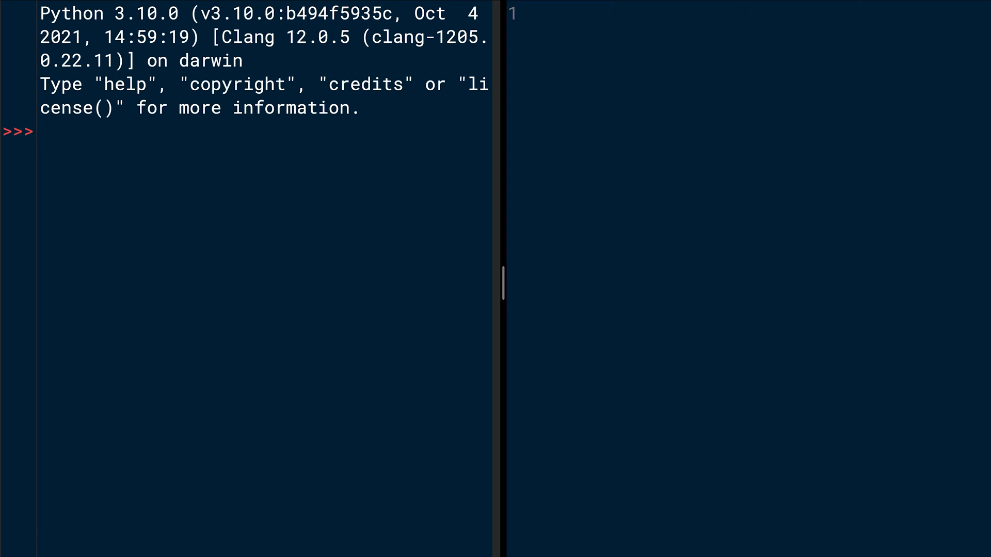
Write an add(x, y) function that returns x + y in the empty editor
left_click(527, 13)
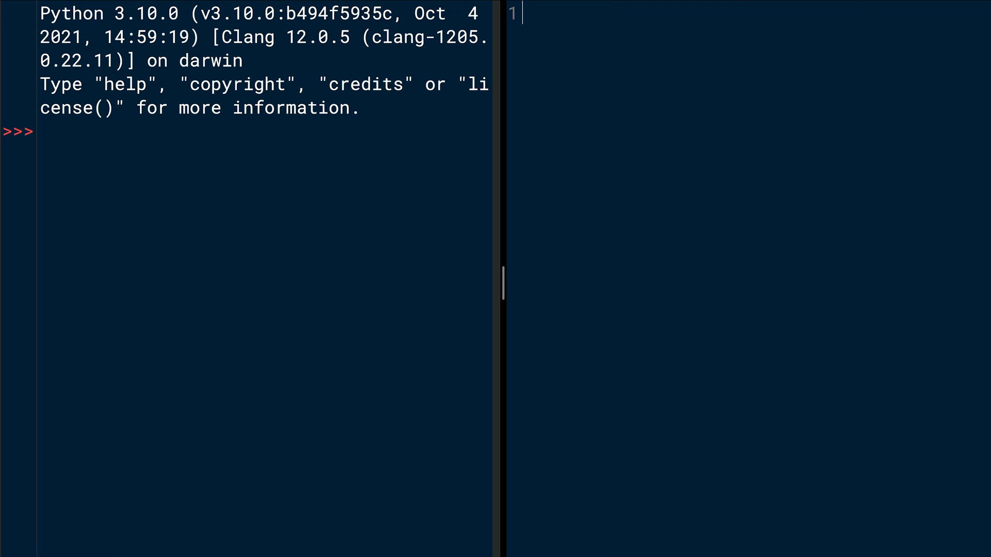
type("def add")
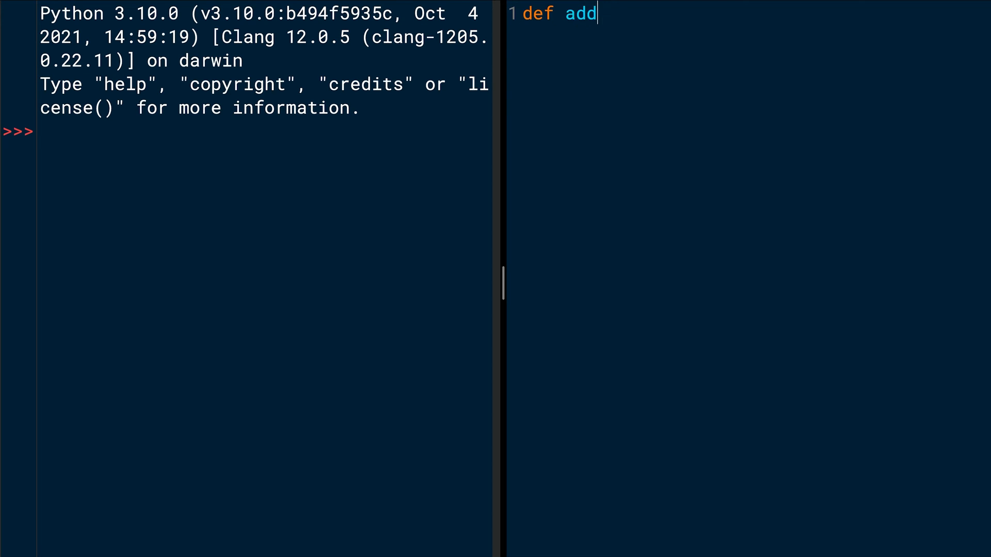
type("(x,")
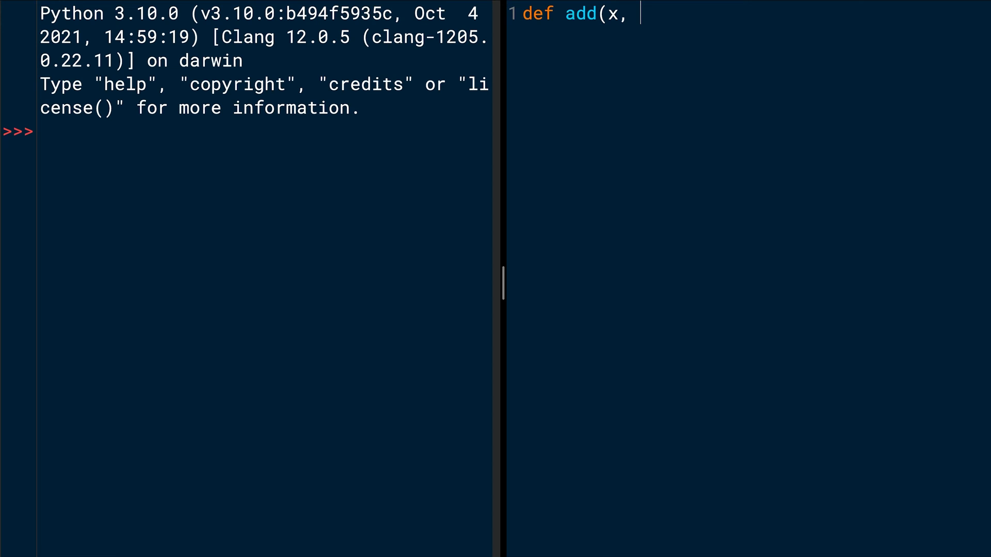
type("y)")
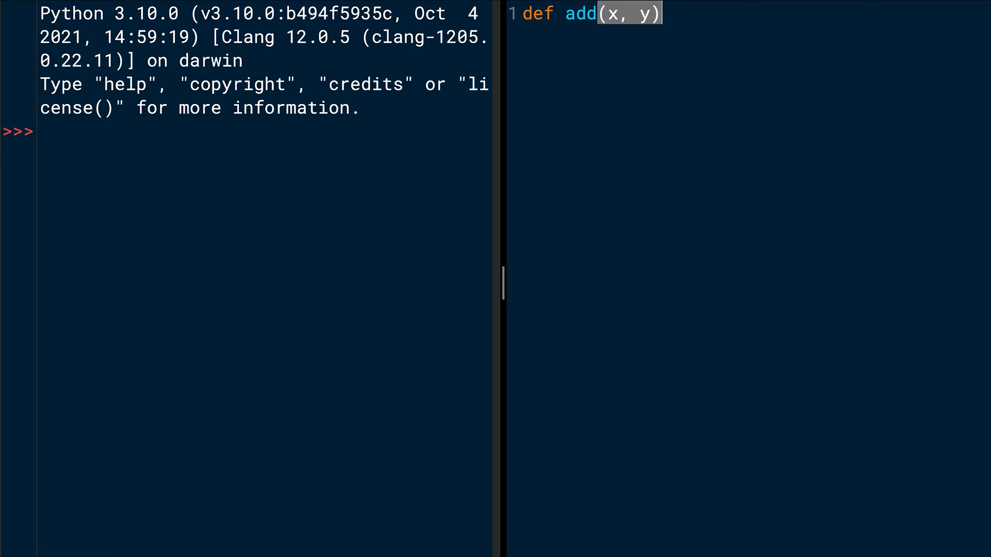
type(":")
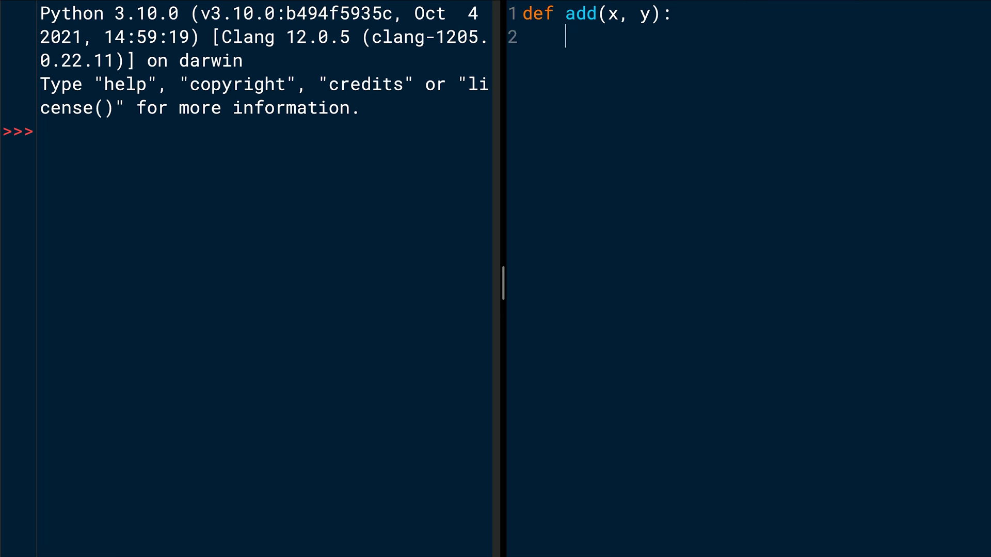
type("return")
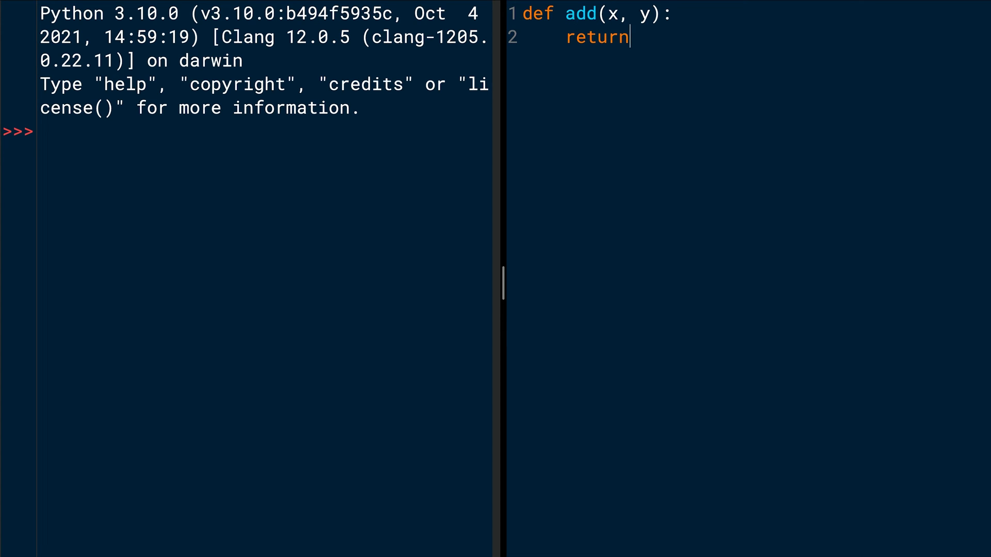
type("x + y")
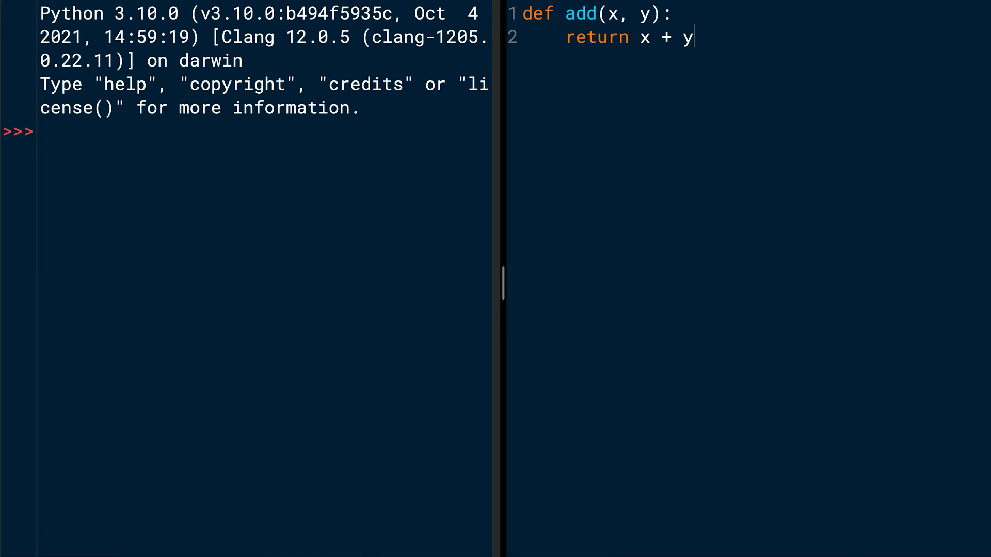
Save the file as adder.py inside a new myproject folder
left_click(104, 11)
type("mypr")
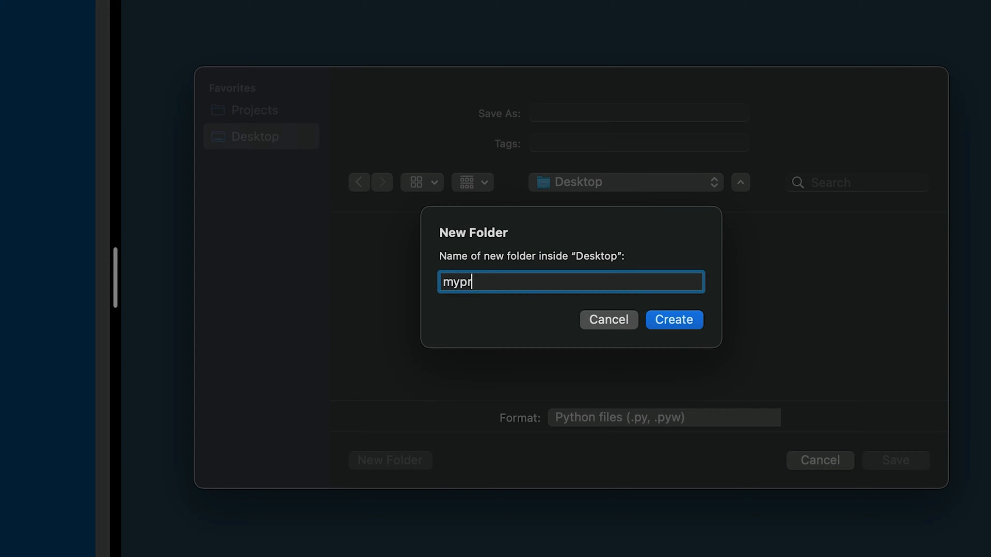
type("oject")
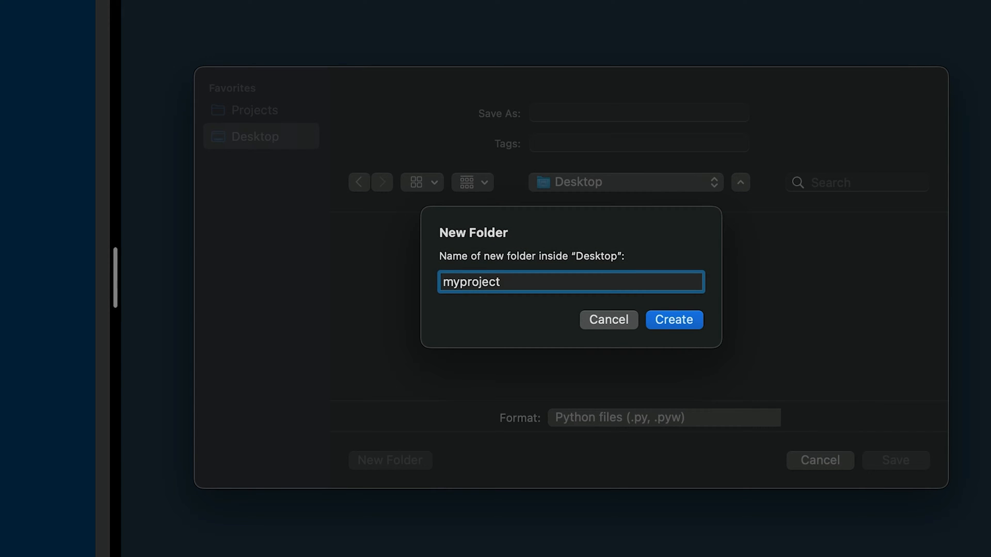
left_click(673, 320)
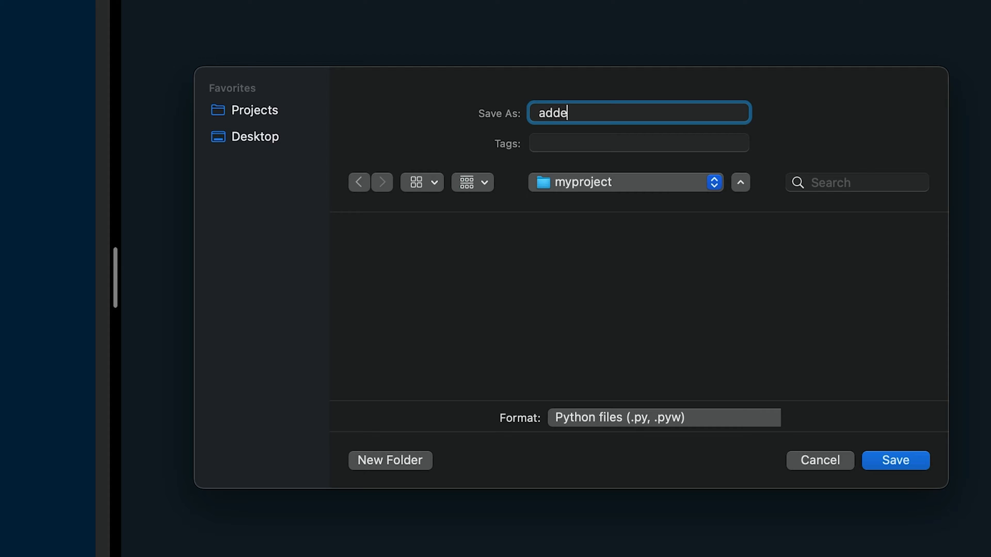
type("r.py")
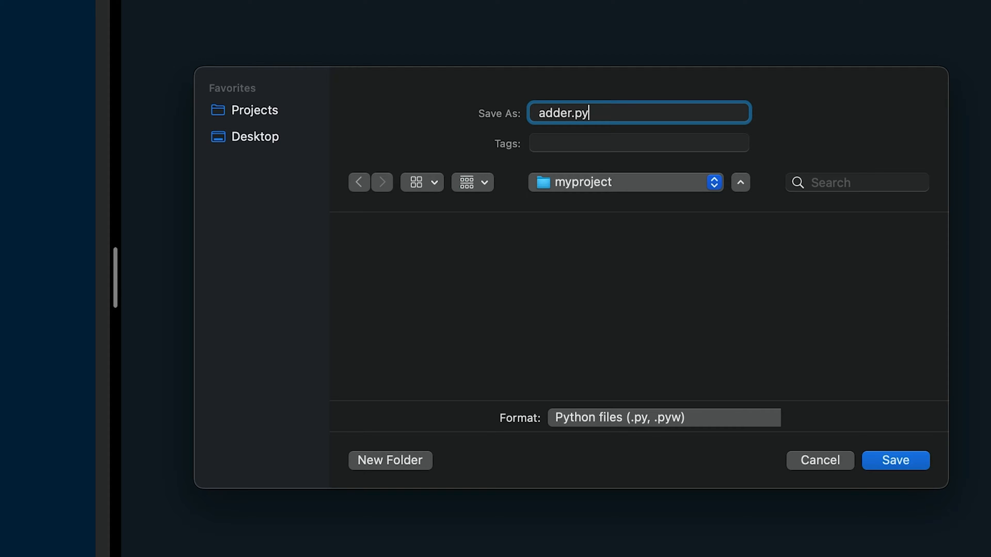
left_click(894, 460)
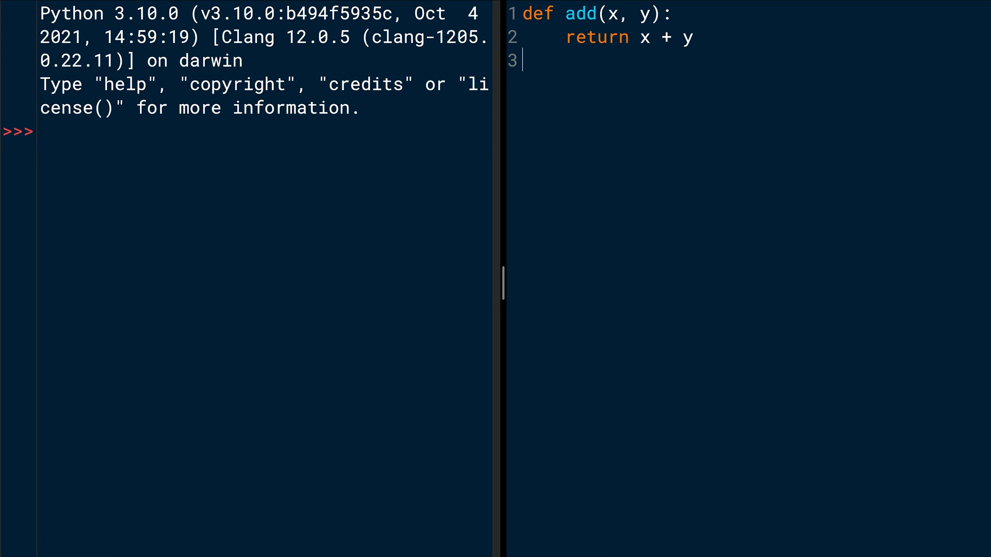
Create a new file containing value = add(2, 2) and print(value)
left_click(59, 6)
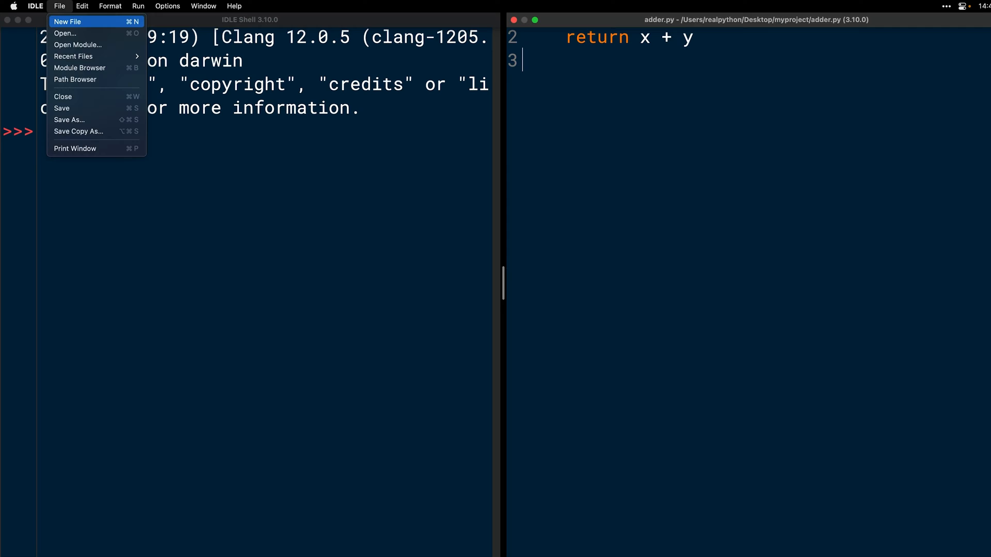
left_click(67, 22)
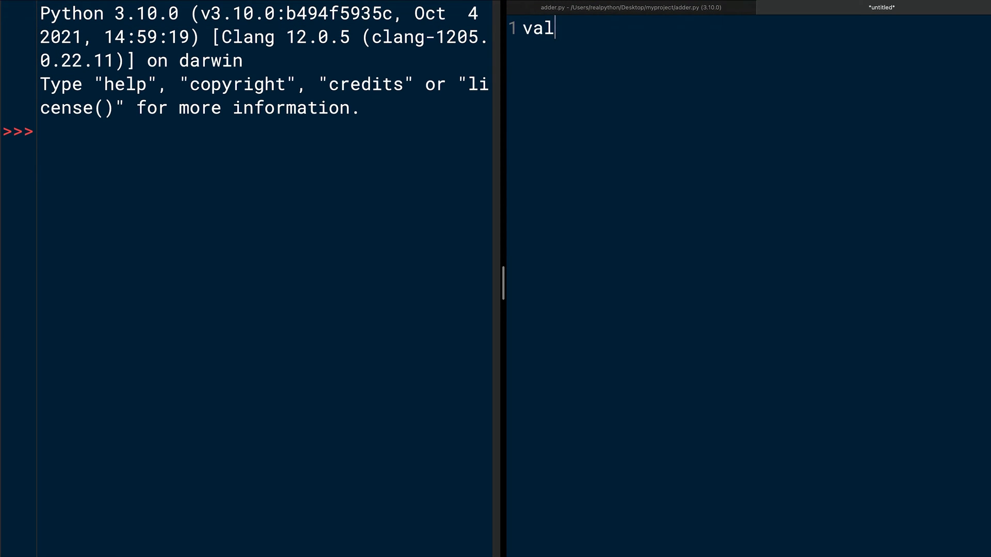
type("ue = add(")
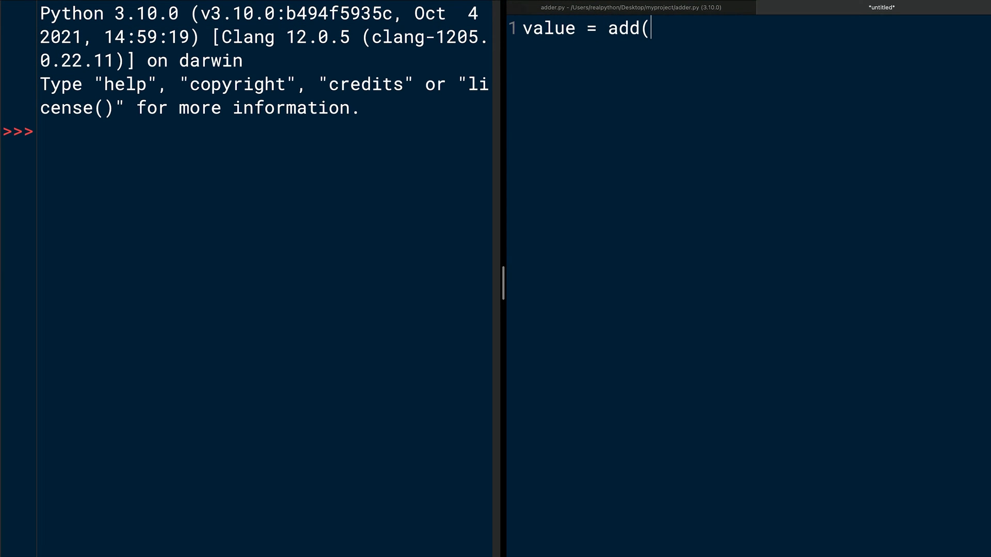
type("2,")
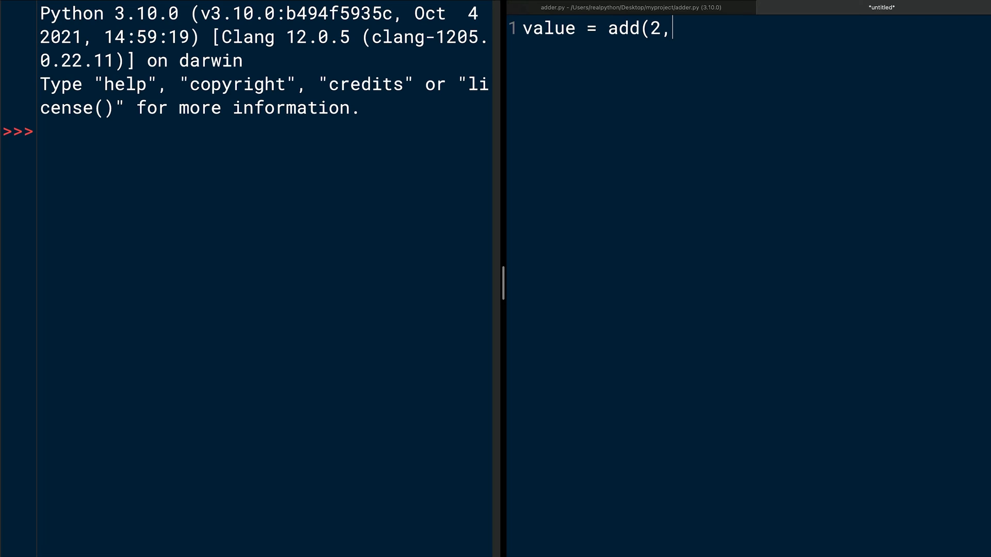
type("2)")
type("print(")
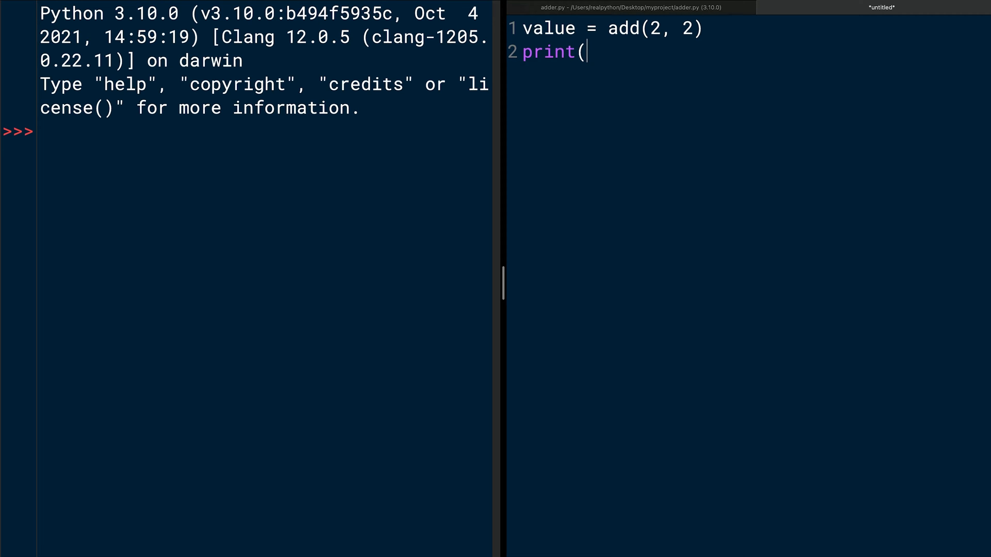
type("value)")
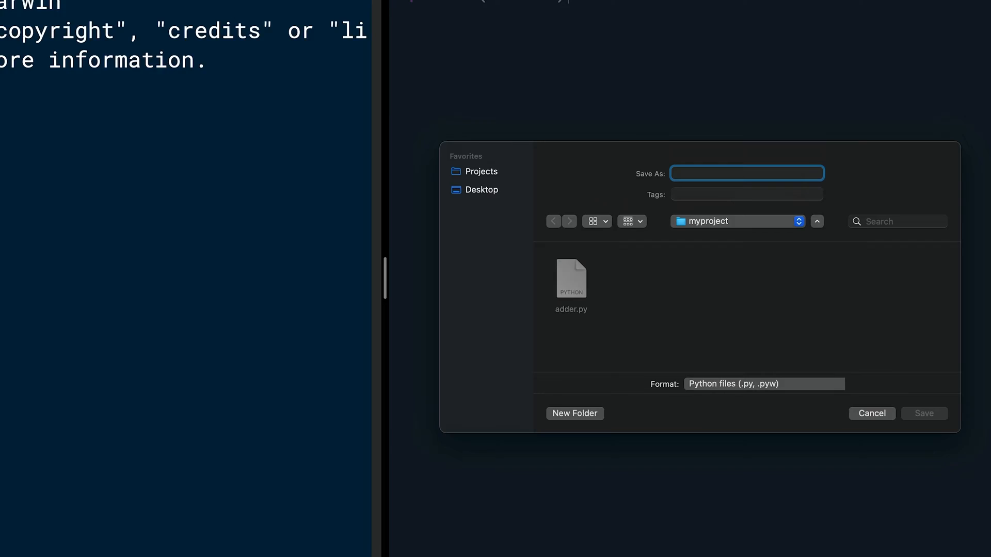
Save the new file as main.py in myproject
type("main")
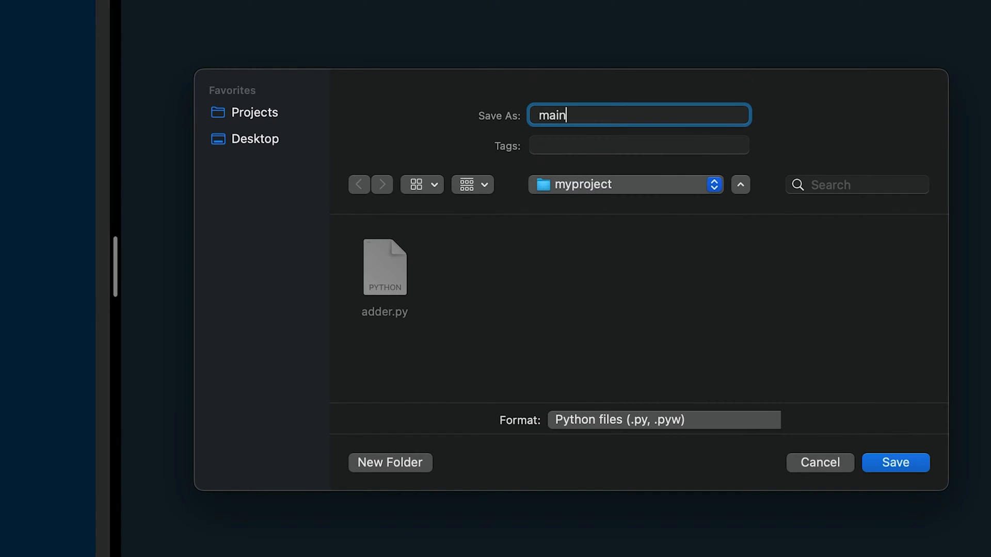
type(".py")
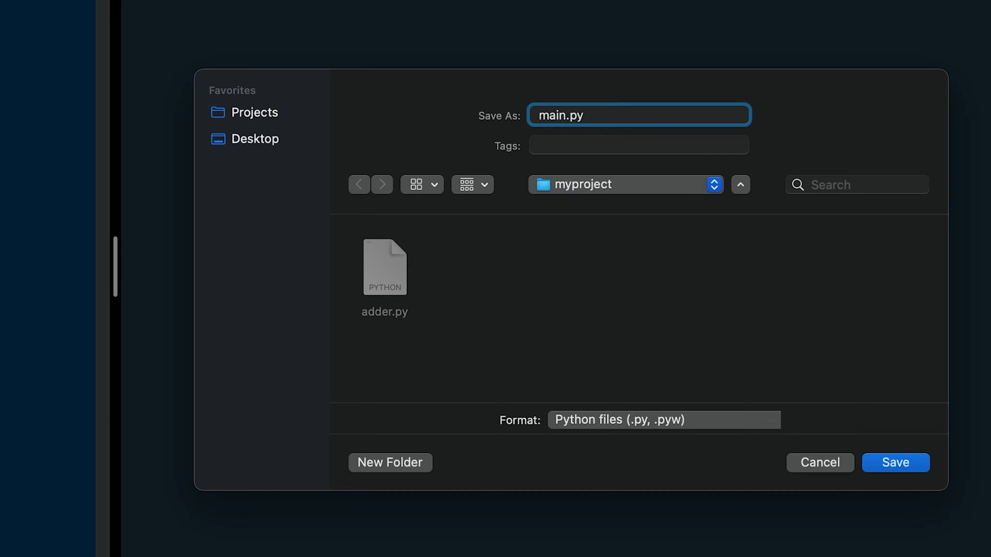
left_click(895, 462)
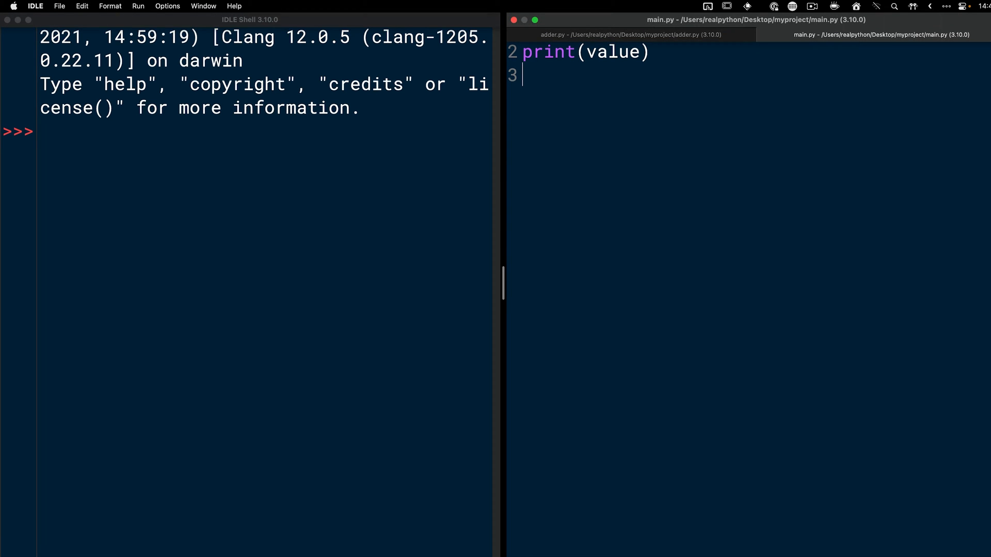
Run main.py via Run Module, which raises NameError: name 'add' is not defined
left_click(138, 6)
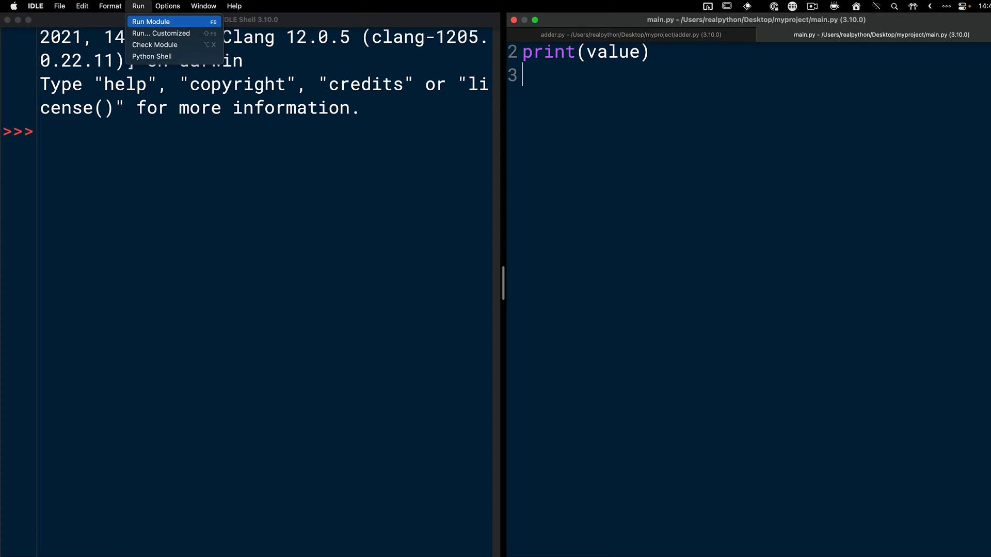
left_click(151, 21)
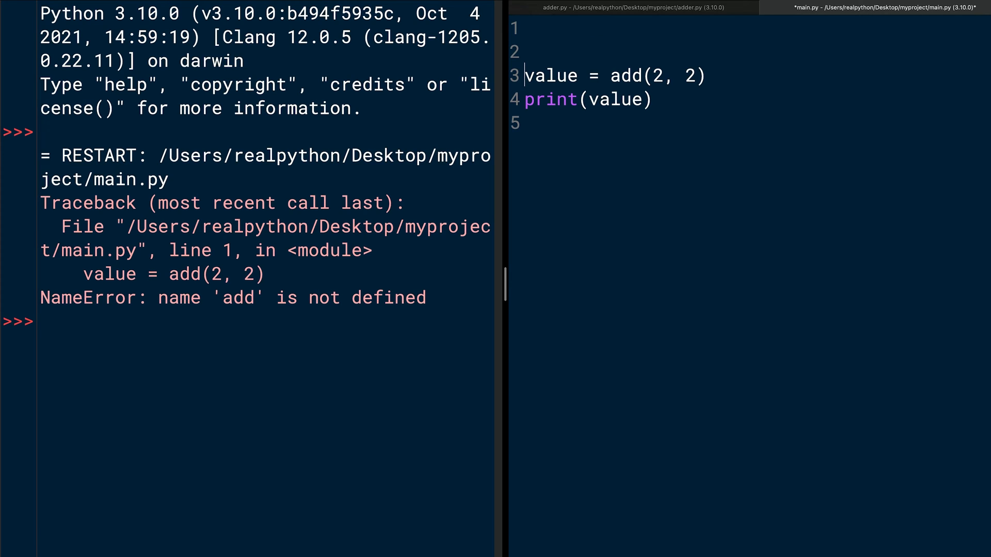
Add 'import adder' on the empty first line of main.py
left_click(523, 28)
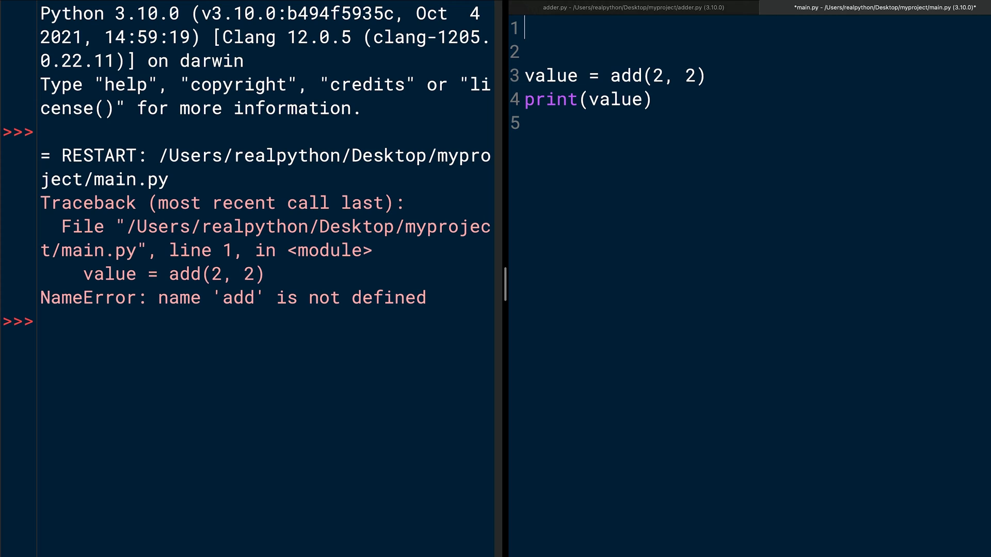
type("import")
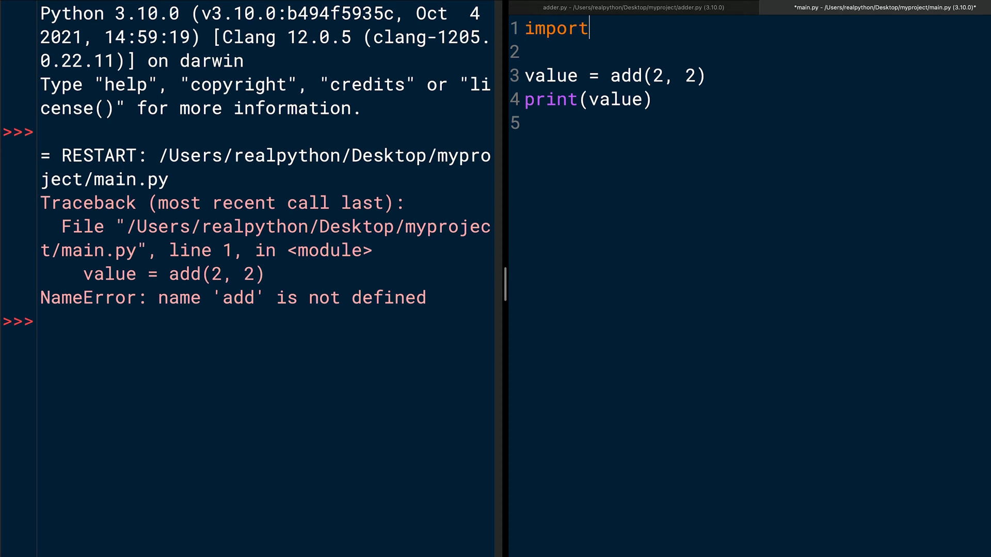
type("adder")
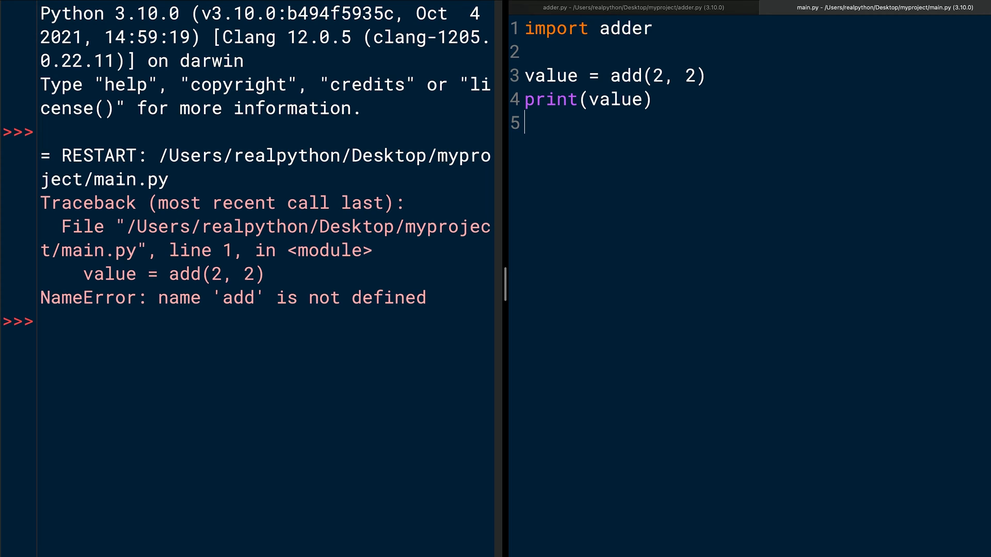
Rerun main.py with F5; the shell still reports NameError for add at line 3
key("F5")
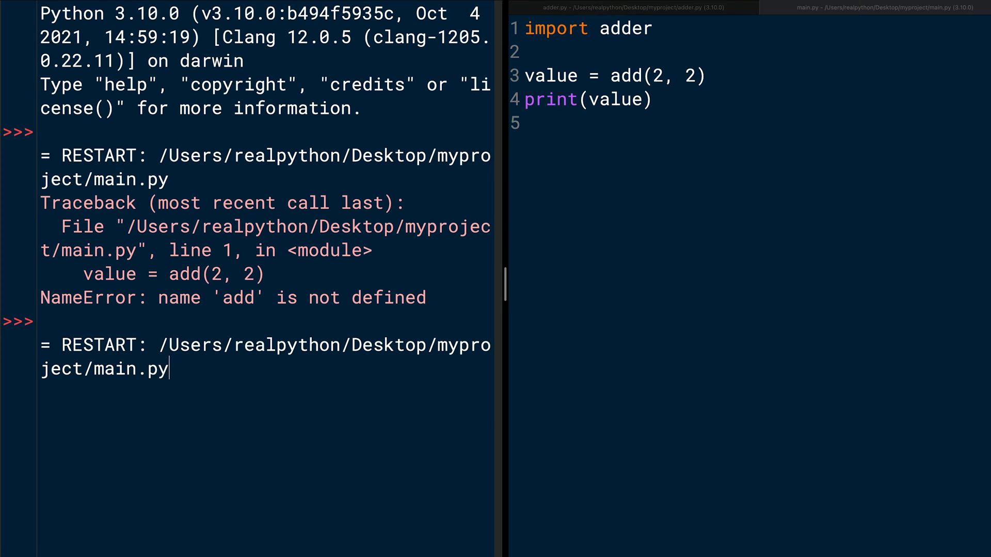
key("F5")
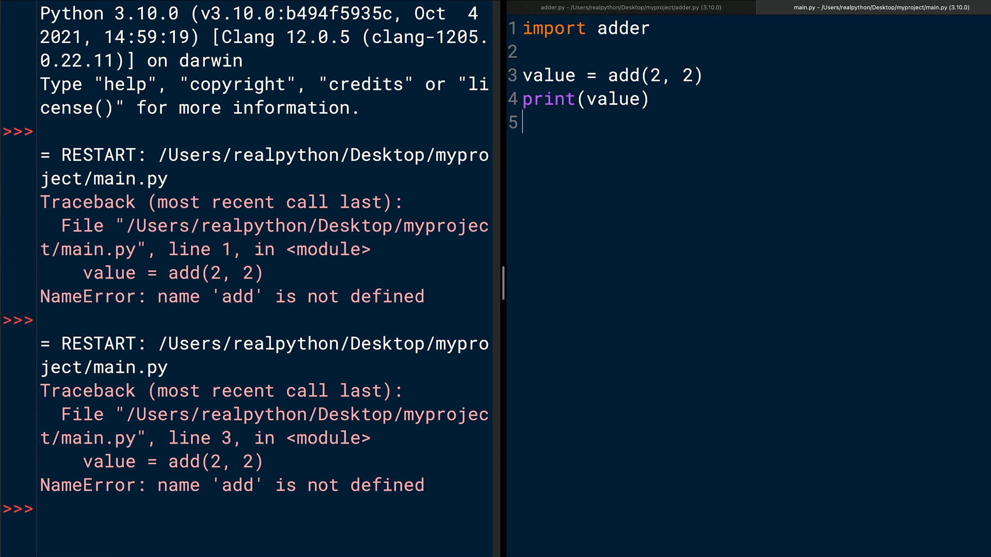
In adder.py, add test lines value = add(2, 2) and print(value)
left_click(631, 8)
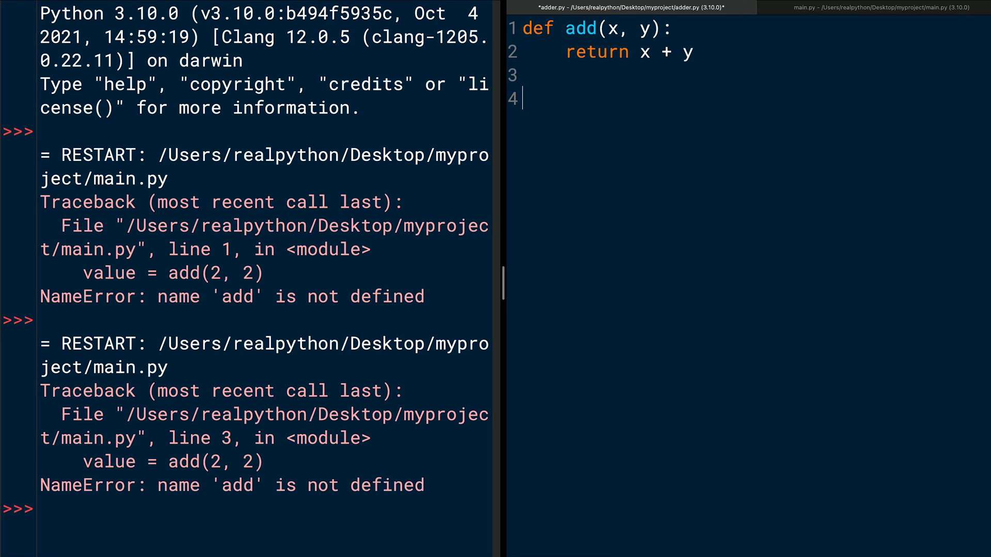
type("v")
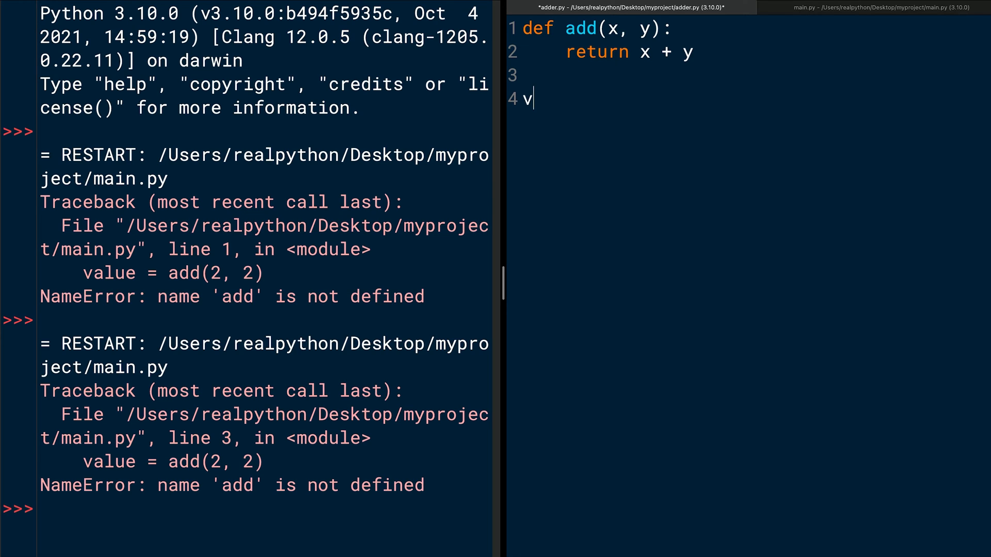
type("alue")
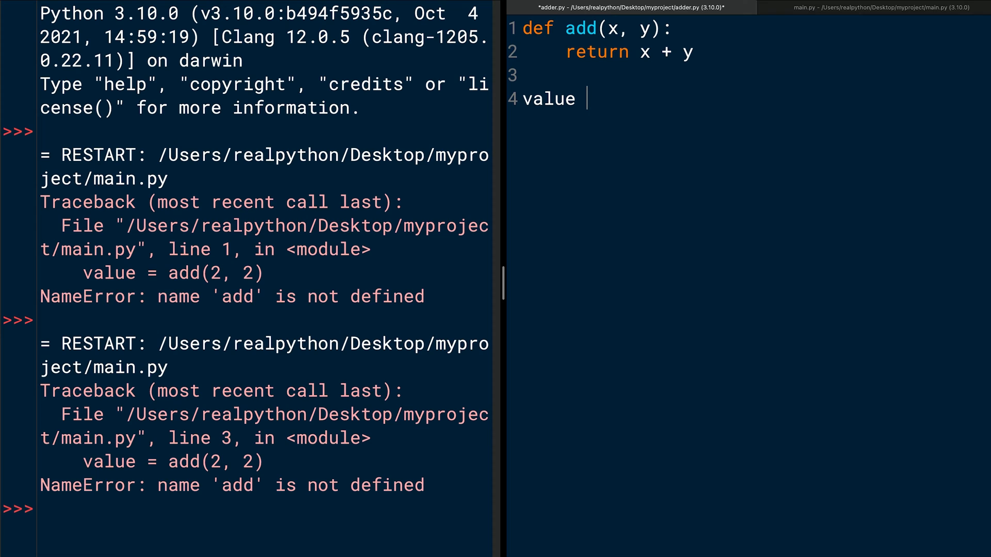
type("= add(")
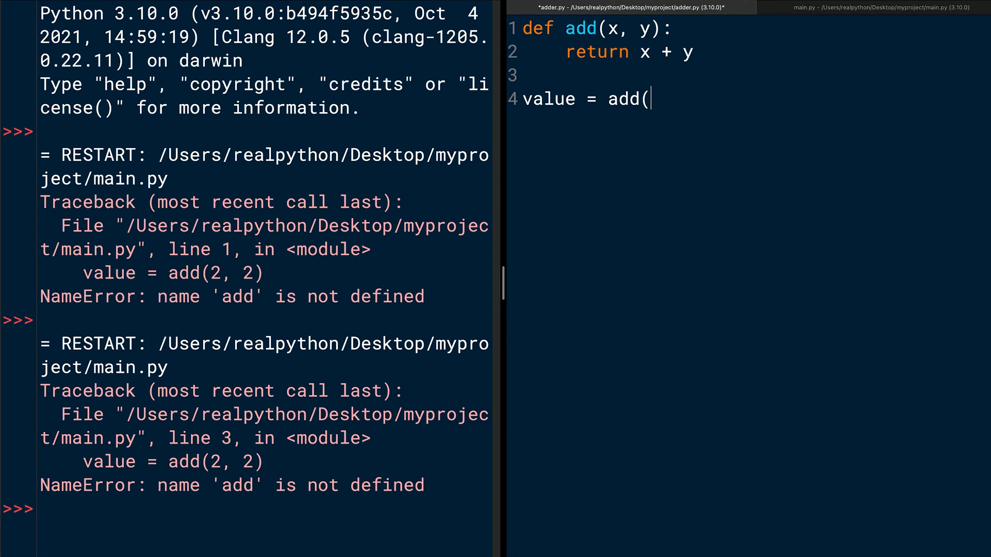
type("2, 2")
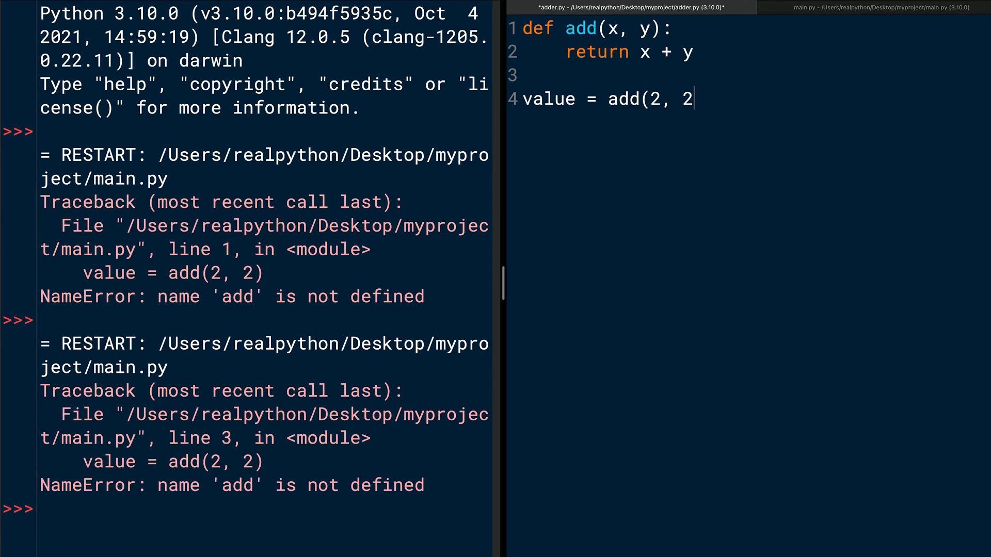
type(")")
type("print(va")
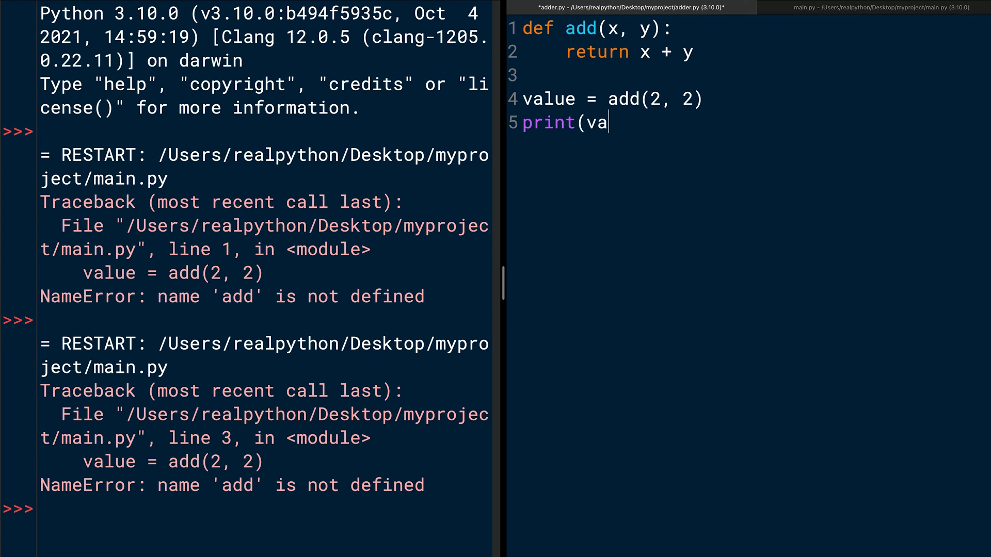
type("lue)")
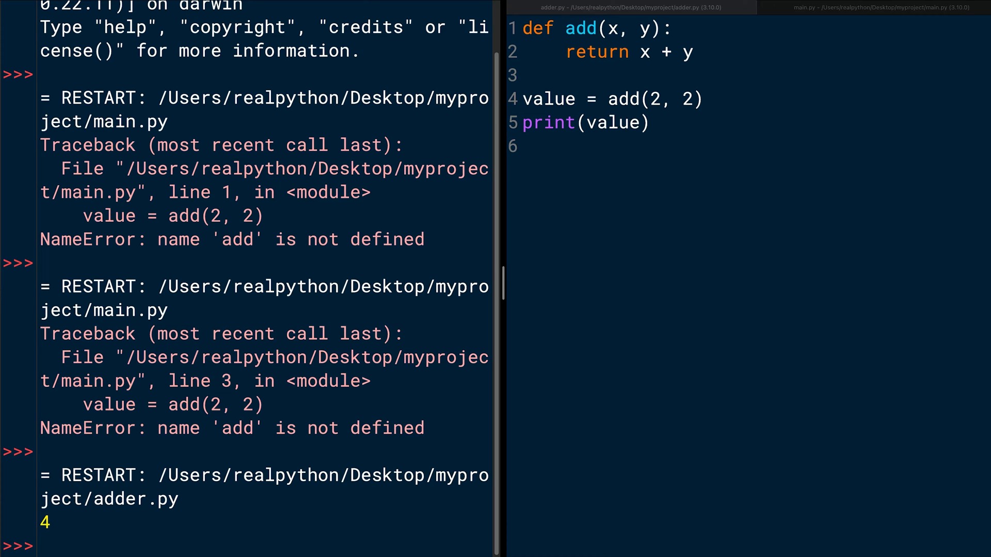
Delete the value = add(2, 2) and print(value) test lines from adder.py
left_click(521, 145)
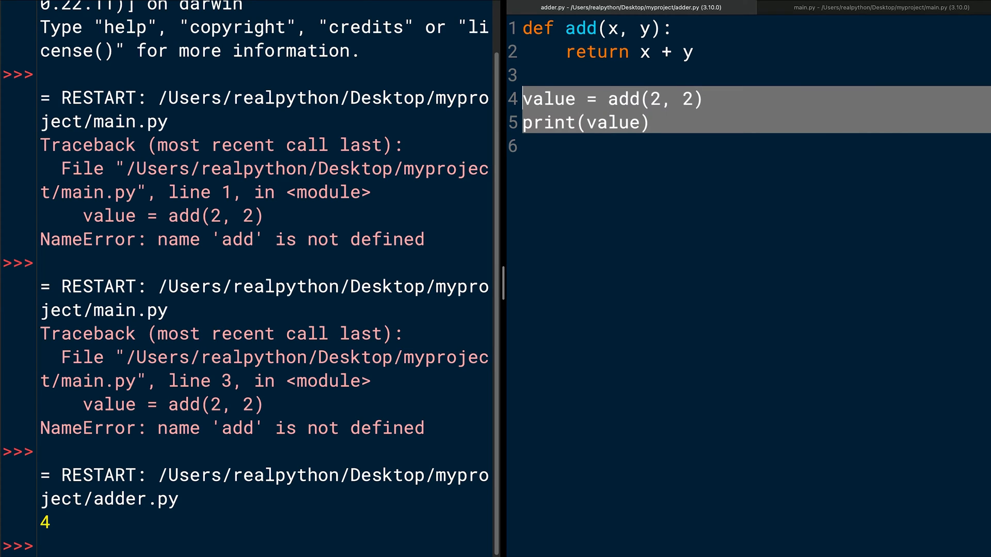
key("Delete")
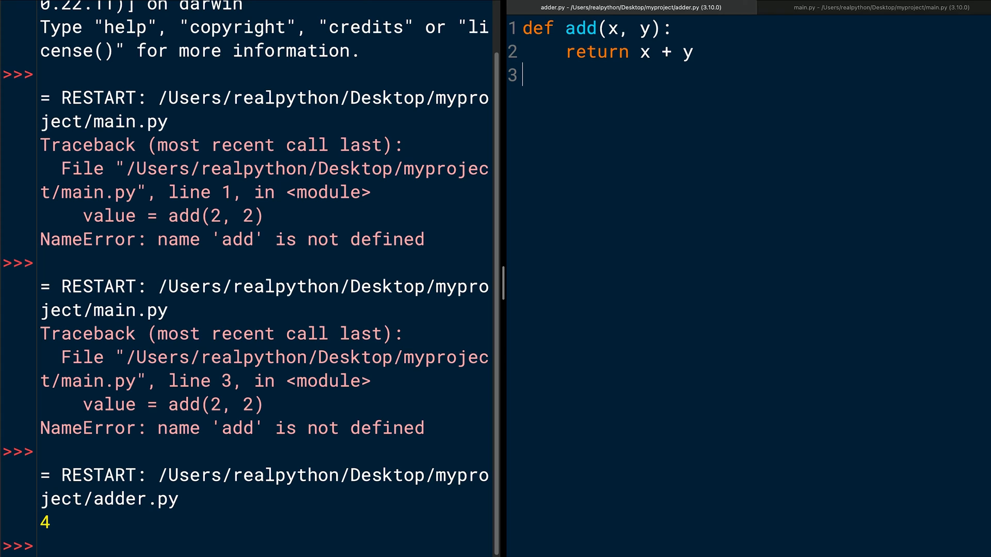
mouse_move(878, 7)
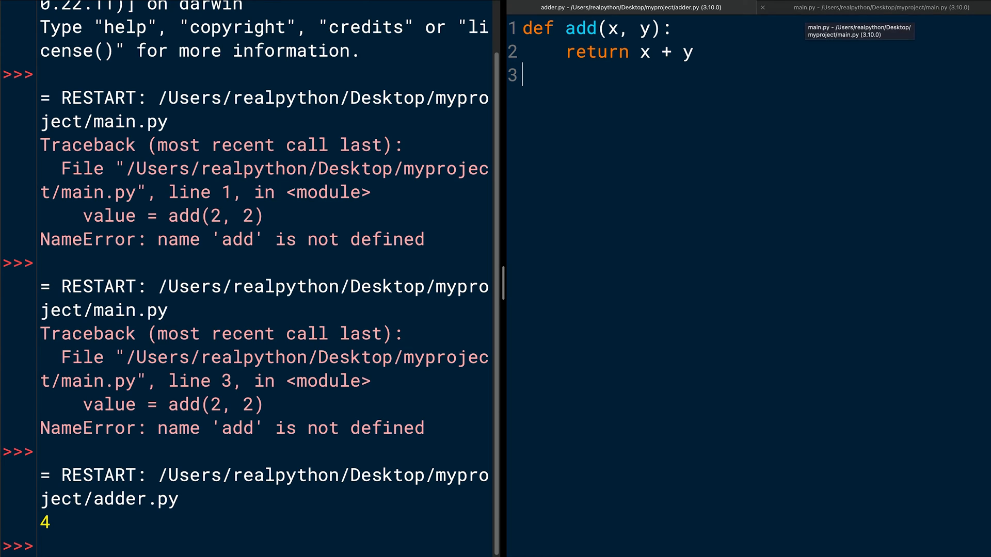
In main.py, change the line 3 call to adder.add(2, 2)
left_click(859, 7)
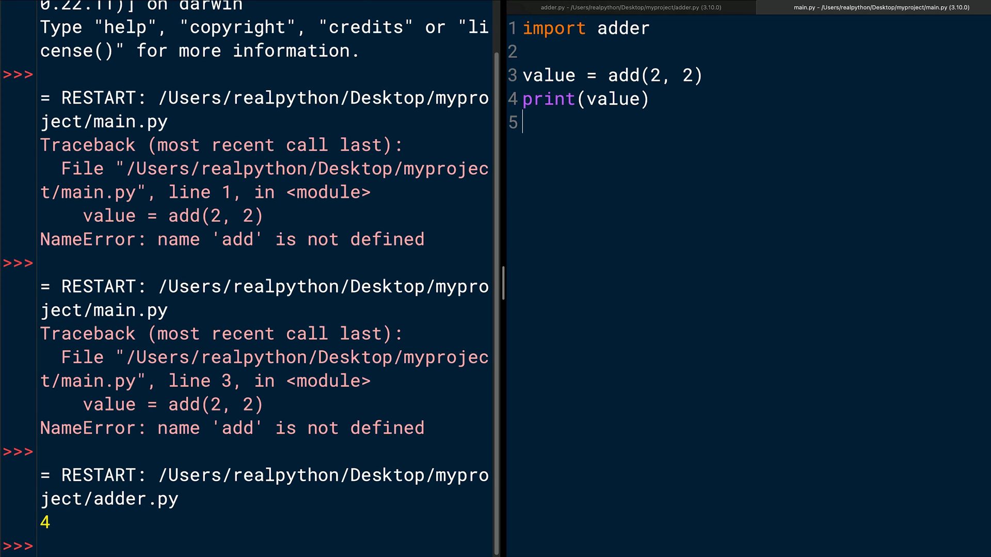
left_click(545, 75)
type("er.add")
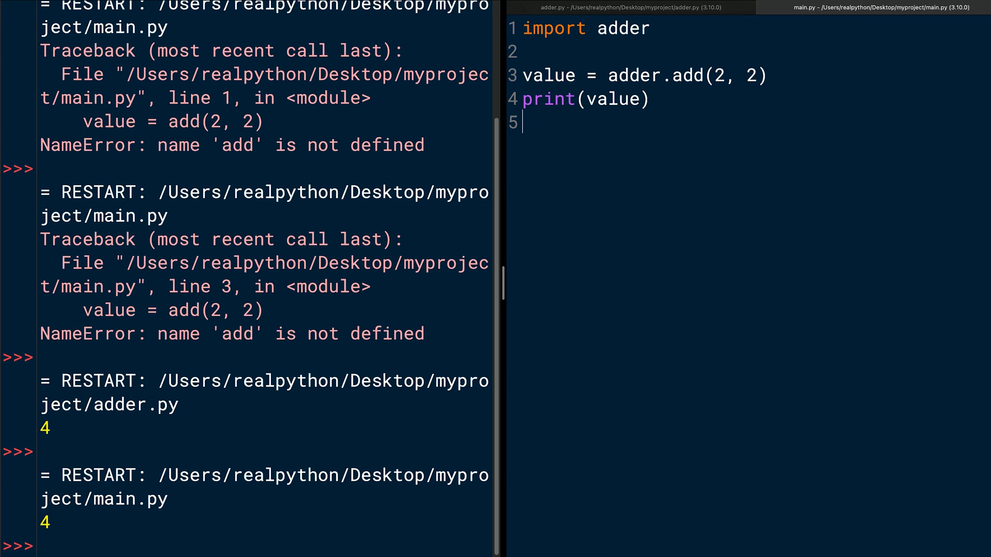
mouse_move(513, 8)
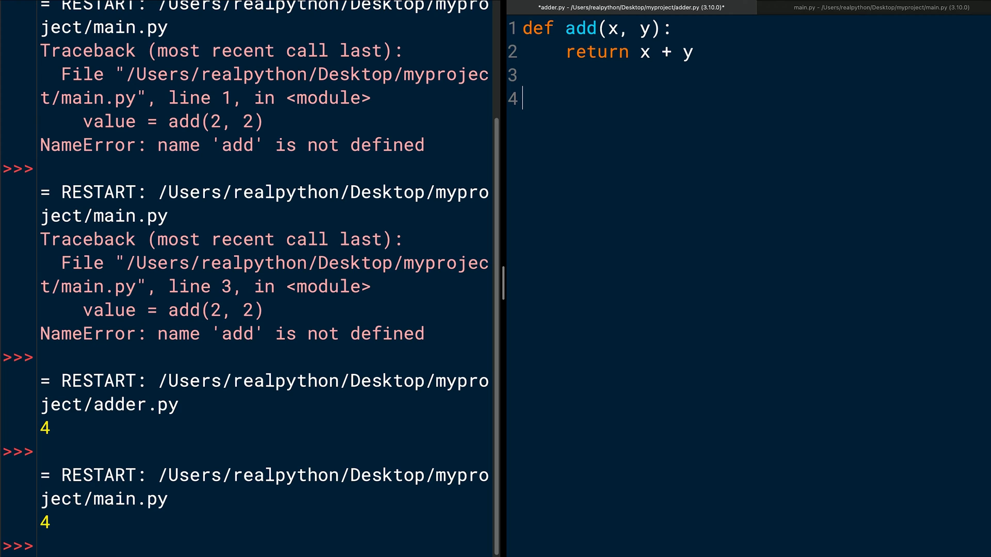
Define double(x) returning x + x in adder.py
type("def double")
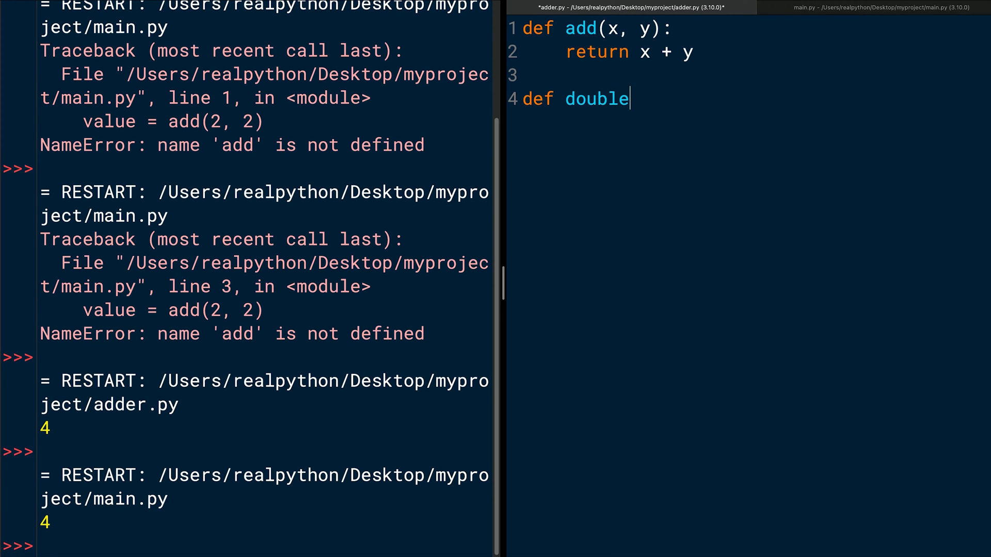
type("(x)")
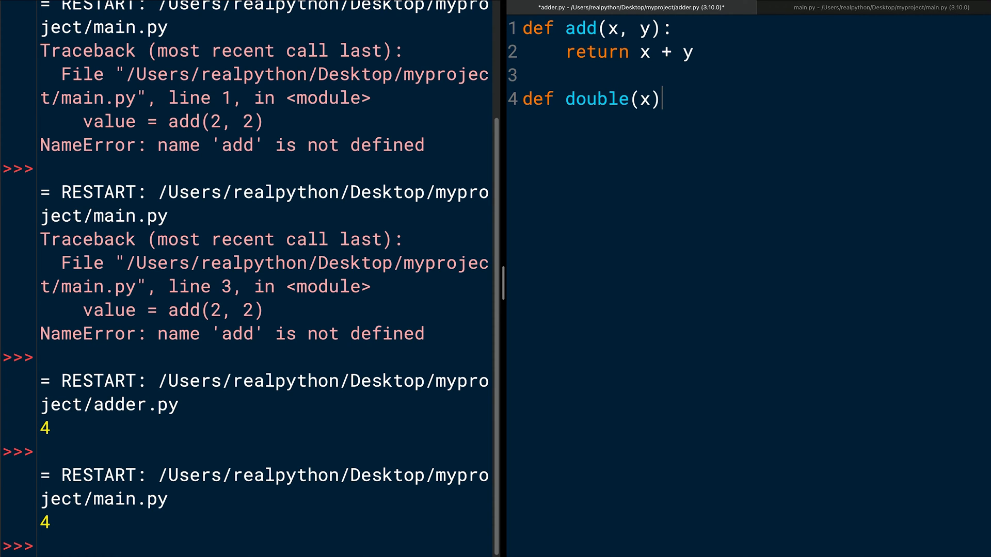
type("r")
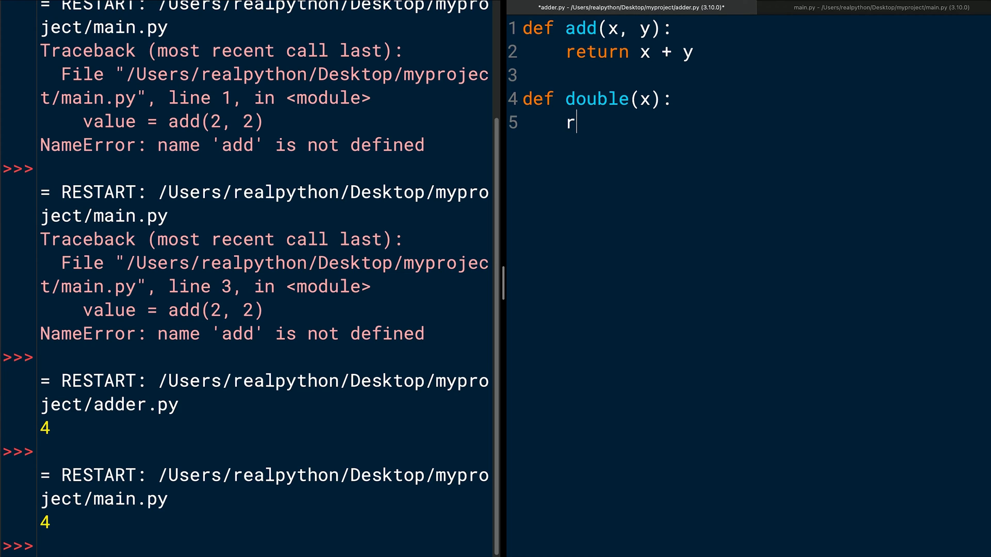
type("eturn")
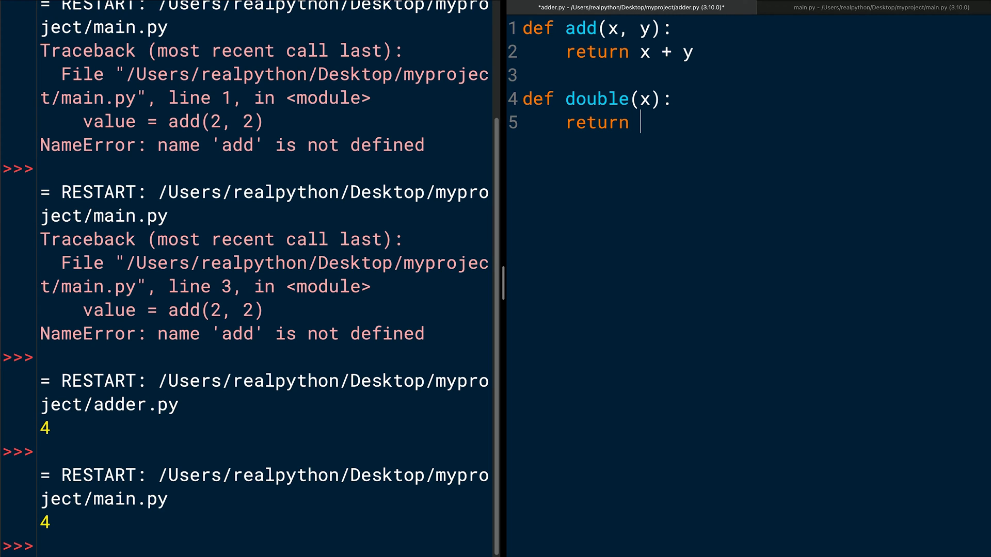
type("x + x")
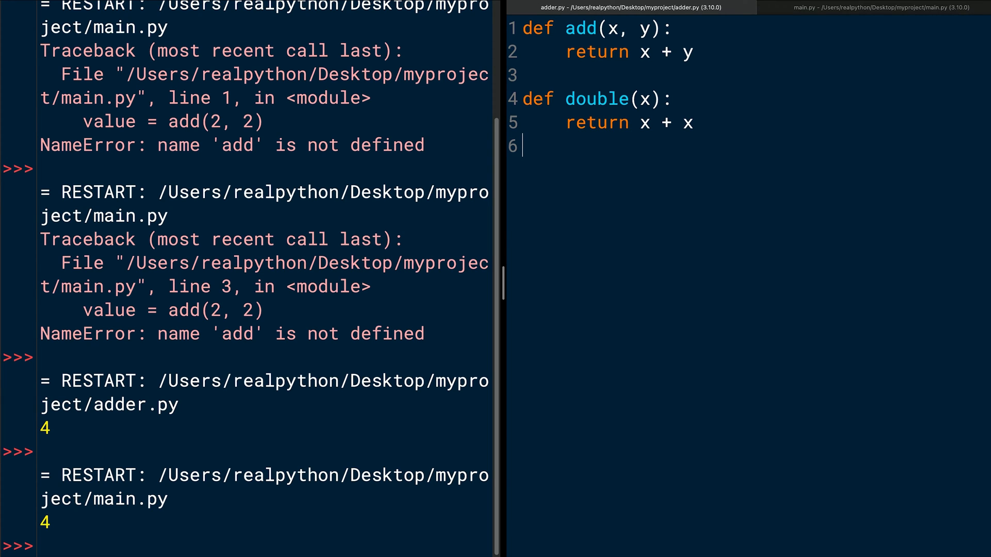
left_click(867, 7)
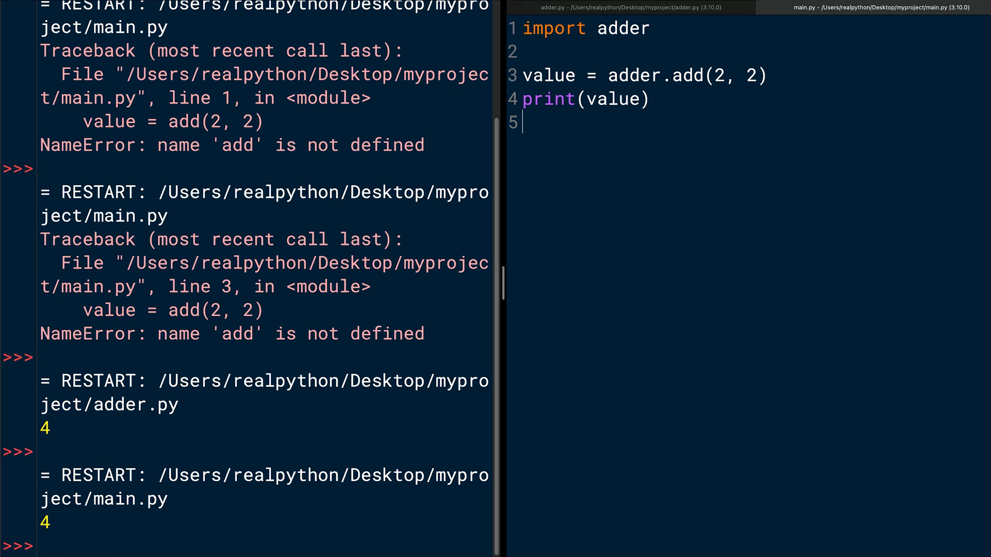
Add double_value = adder.double(value) and print(double_value) to main.py
type("double")
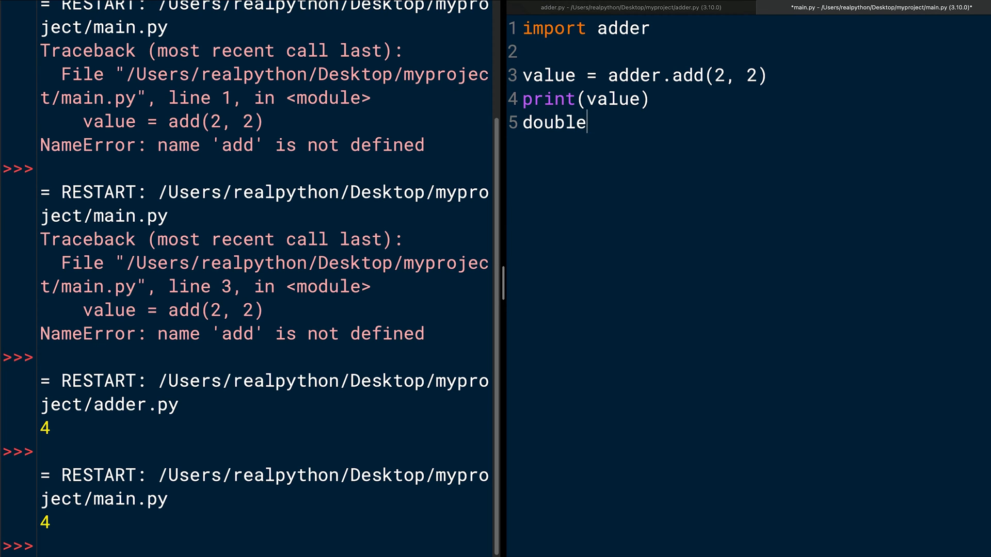
type("_value")
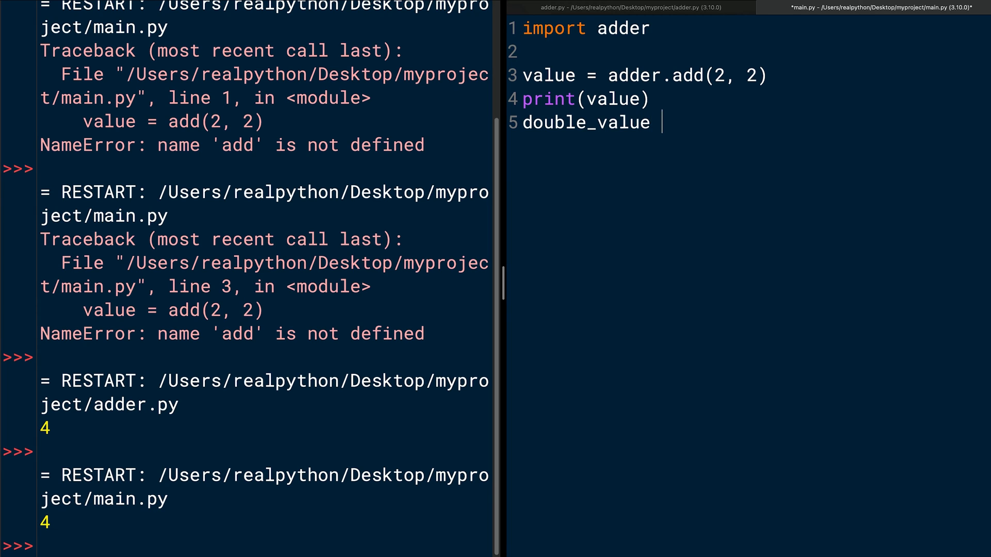
type("= adder.d")
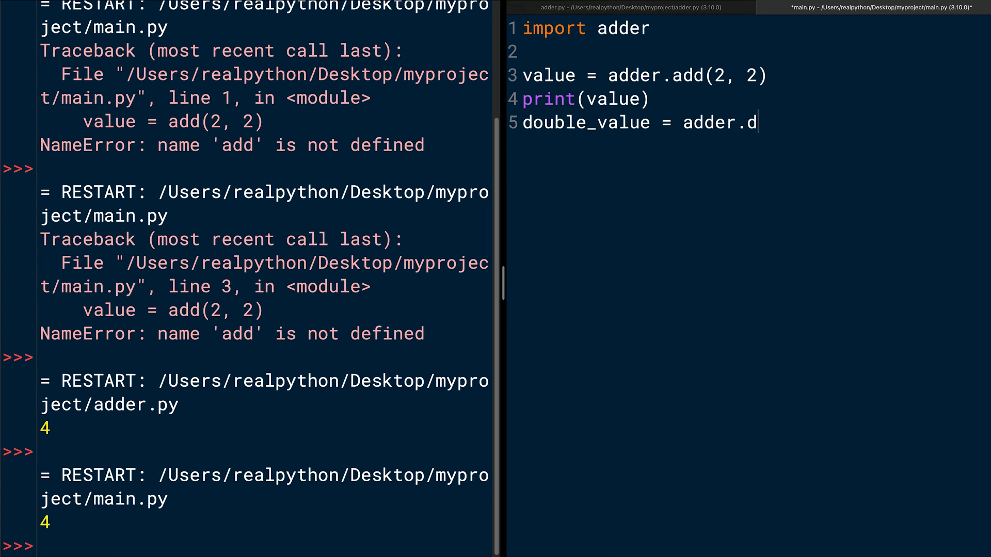
type("ouble(")
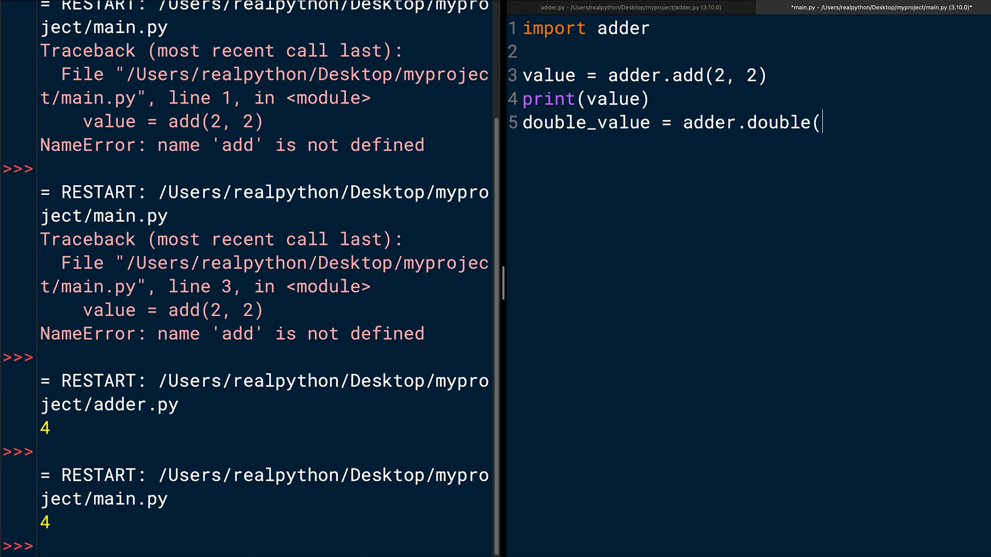
type("value)")
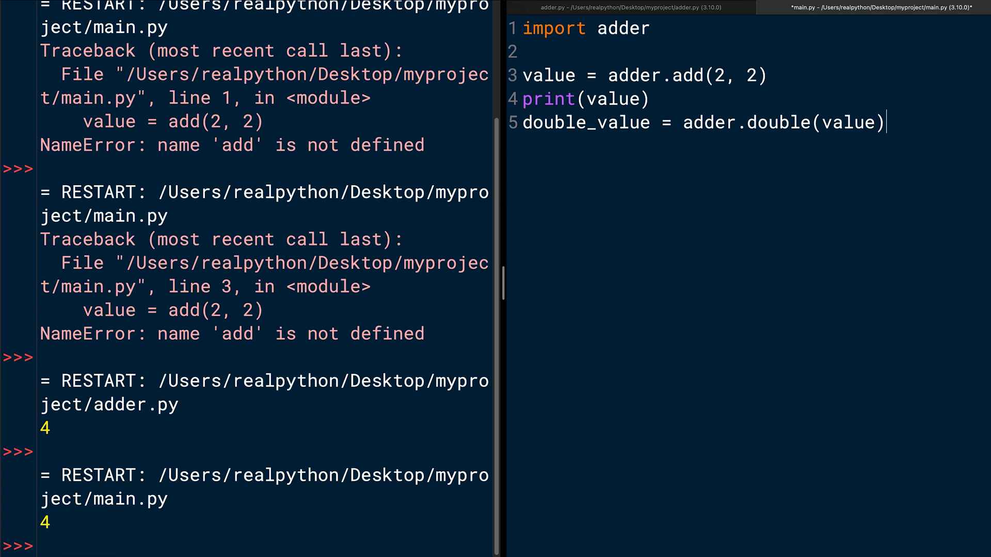
type("prin")
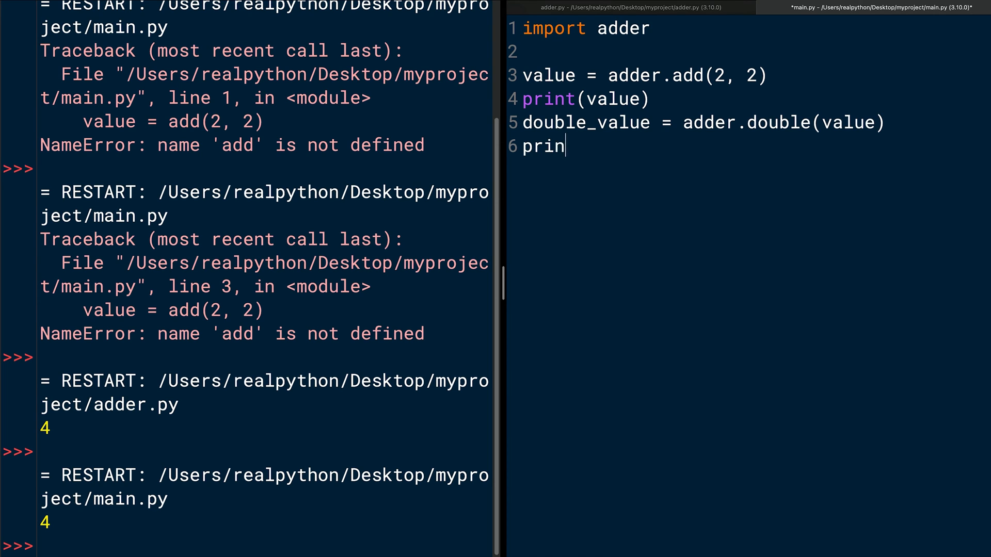
type("t(double")
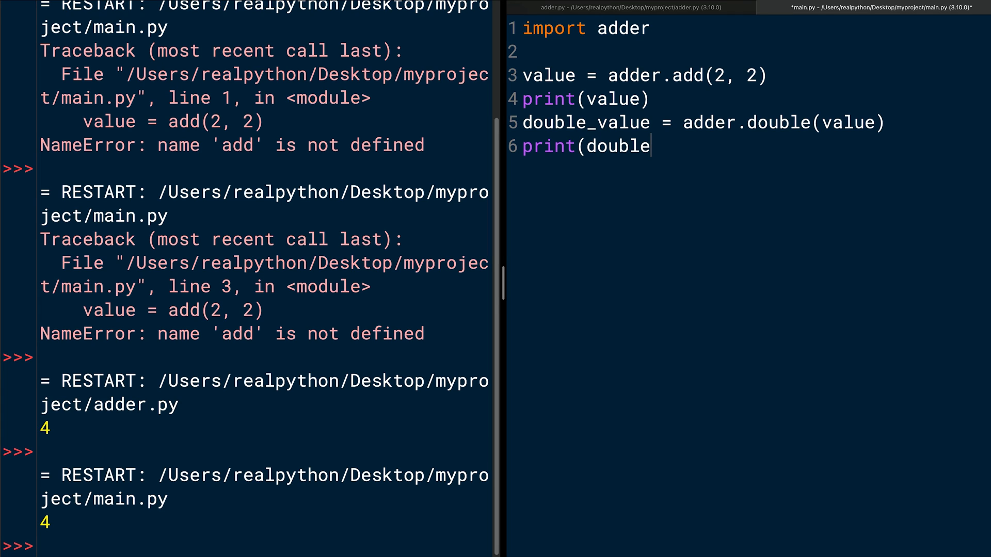
type("_value)")
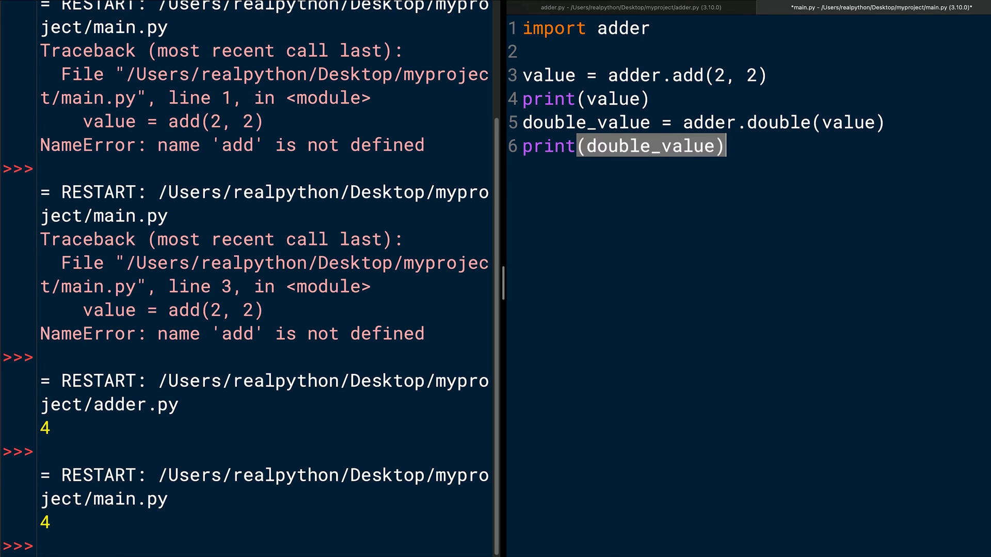